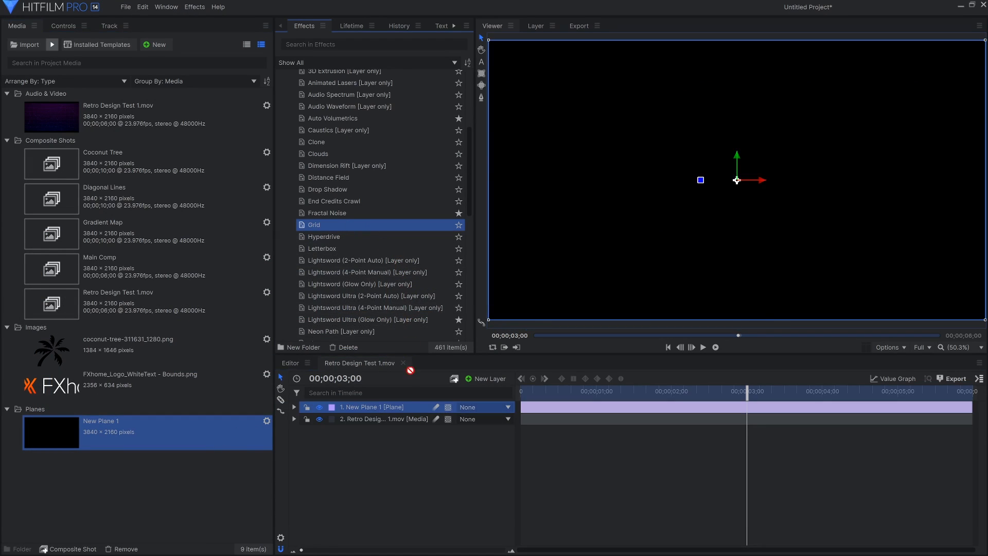
- Add the Grid effect to the New Plane 1 layer
double_click(313, 224)
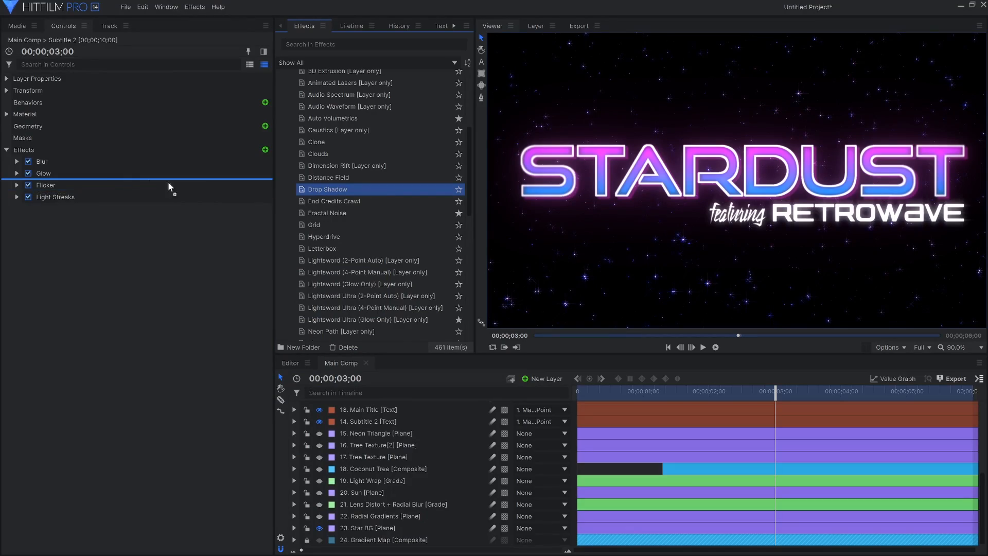
- Add a Drop Shadow to the RETROWAVE subtitle, colour it pink, and set a higher exact opacity
double_click(327, 189)
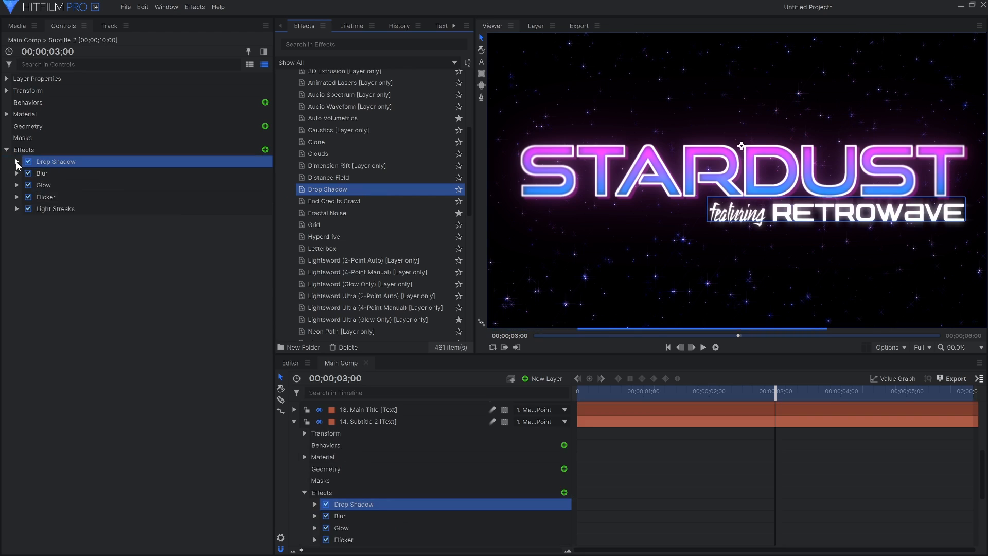
click(16, 162)
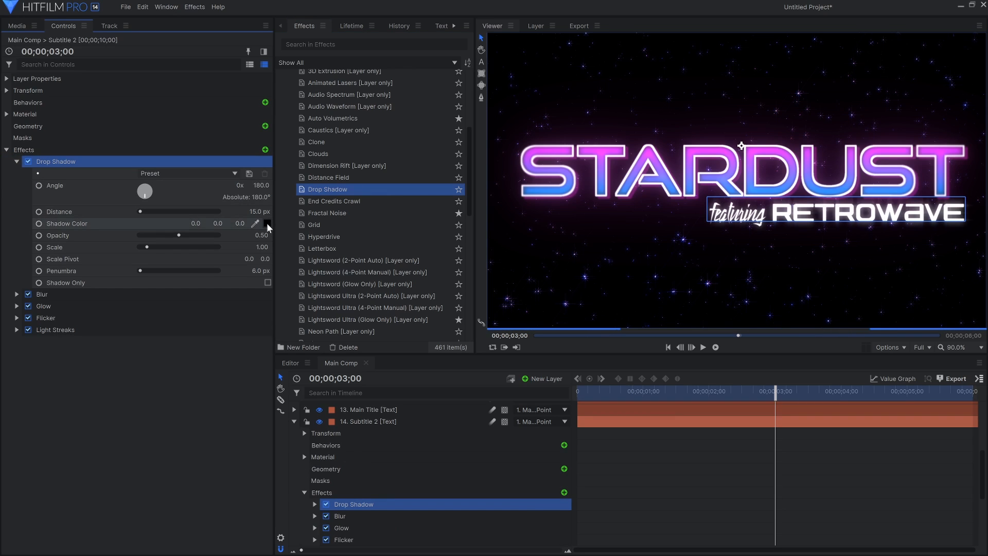
click(255, 222)
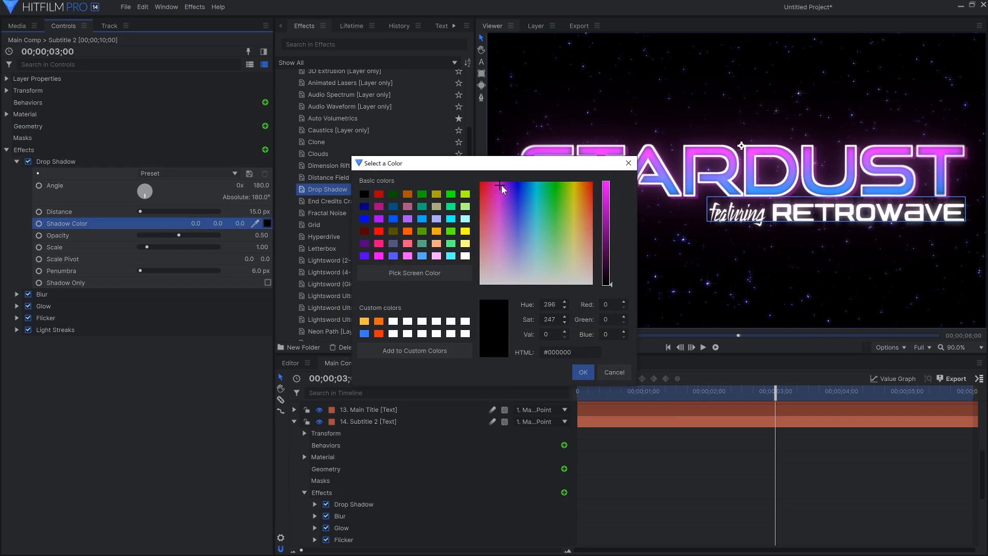
click(581, 372)
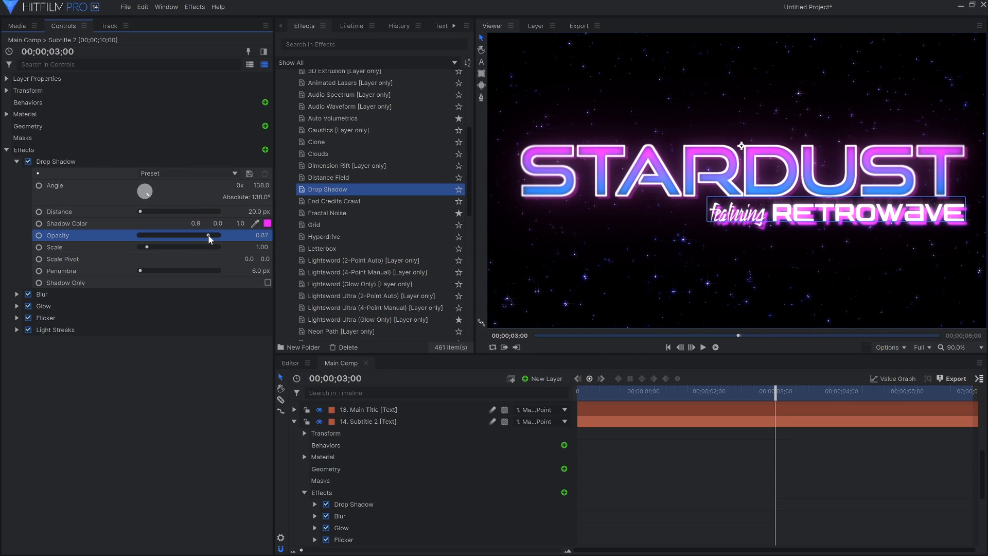
double_click(247, 270)
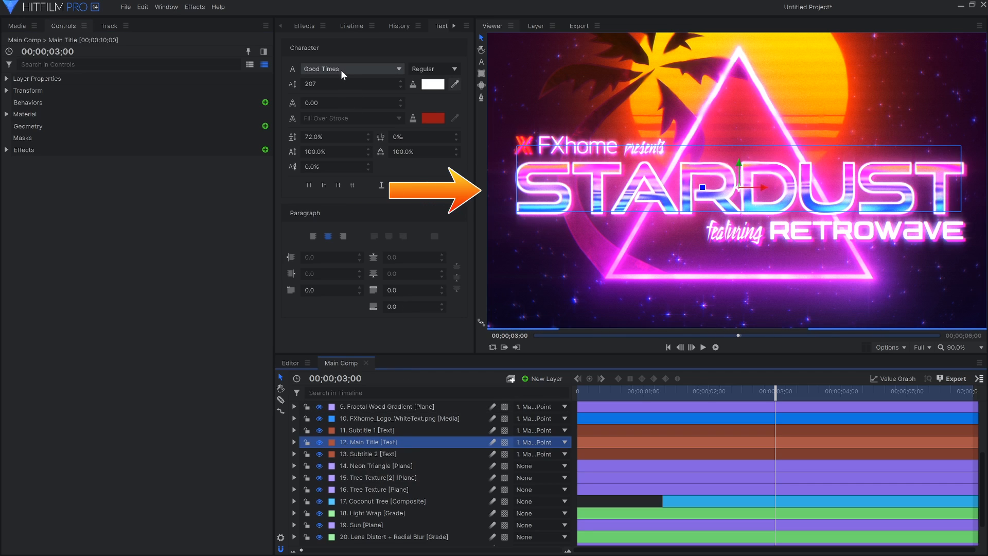
- Set the STARDUST title to Good Times and the presents subtitle to Still Time
click(368, 429)
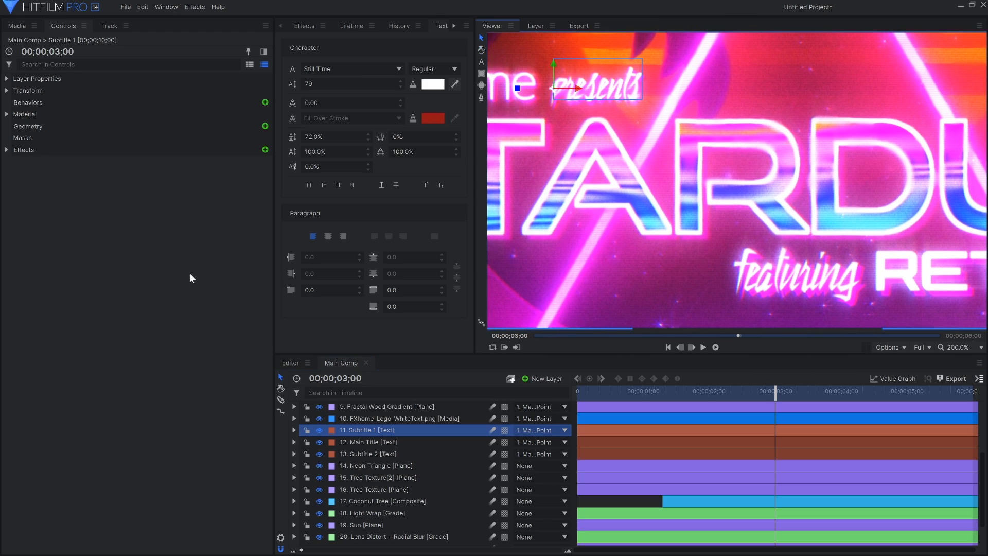
click(371, 441)
text(4 po)
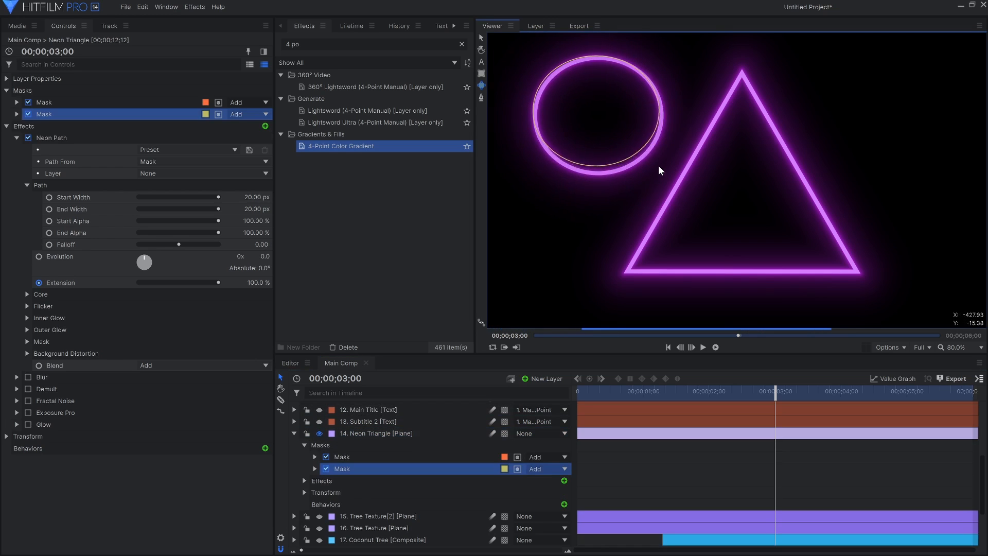
- Adjust the Neon Path settings and drag End Width down to 5.6 px
click(591, 111)
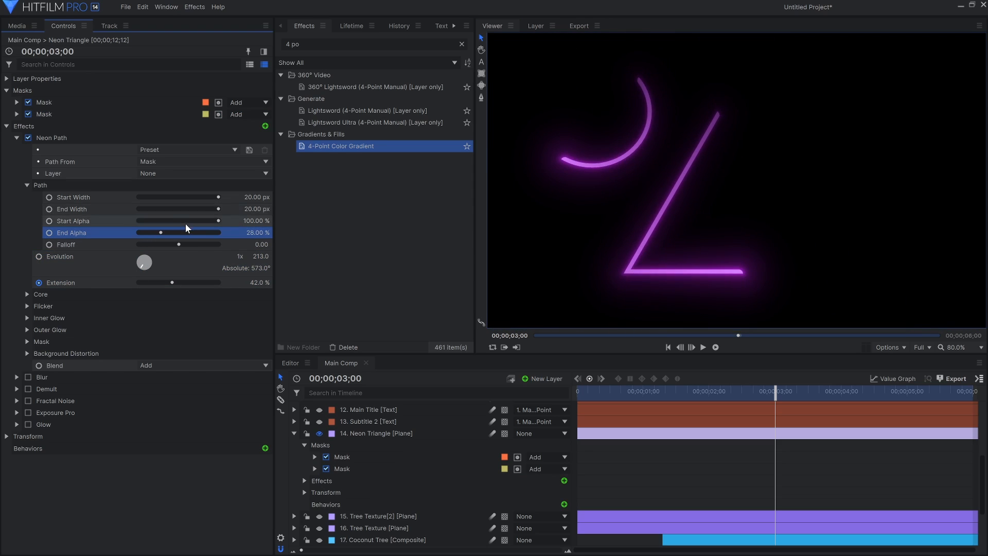
drag(218, 209, 160, 208)
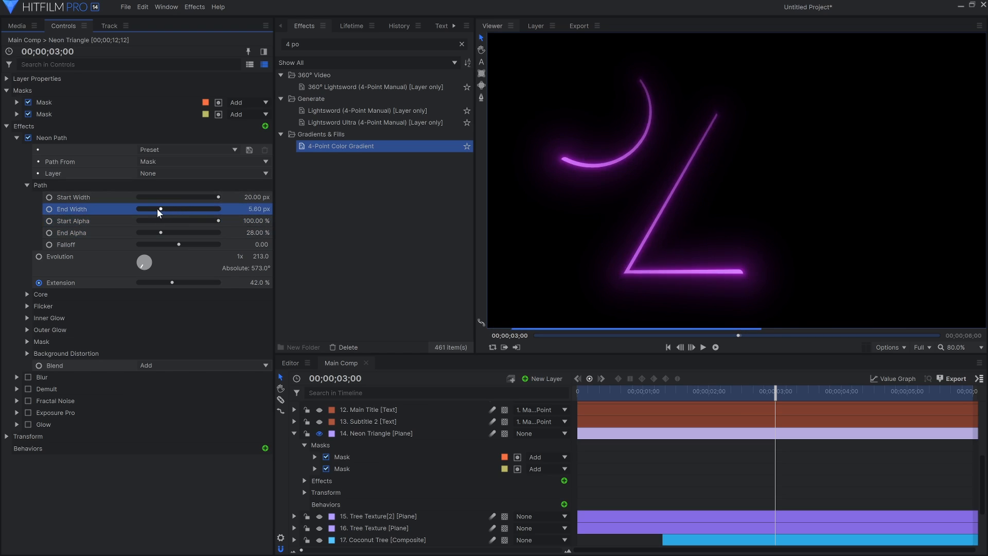